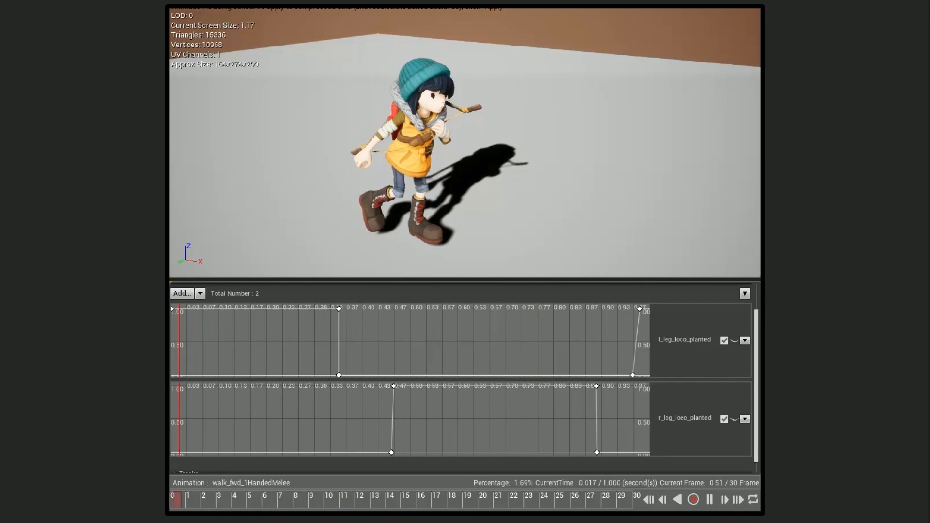
# Review the keepLegPlanted curve, then pause and replay run_toIdle_1HandedMelee to its last frame
pyautogui.click(482, 495)
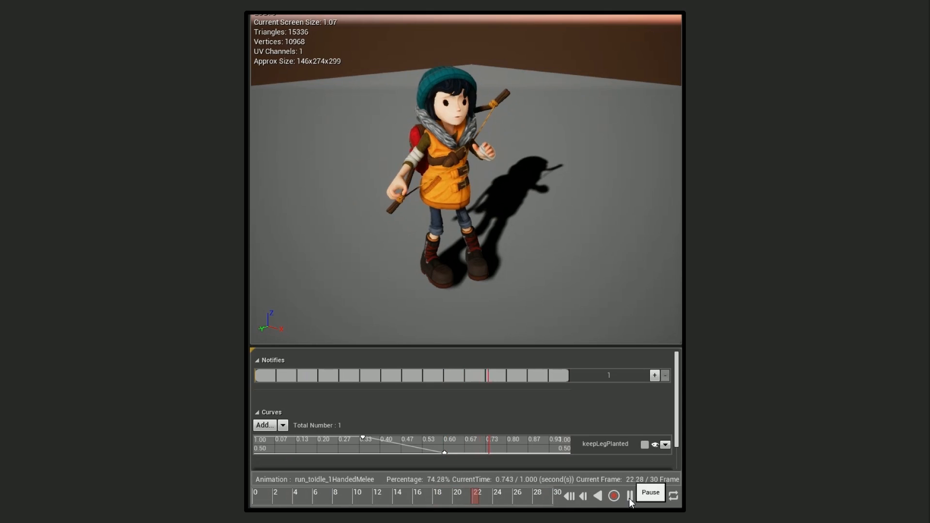
pyautogui.click(631, 496)
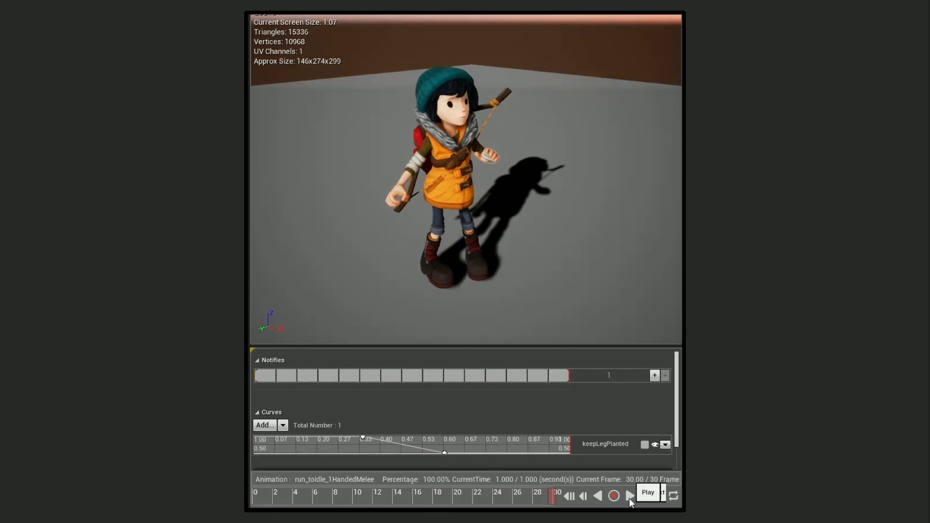
pyautogui.click(631, 496)
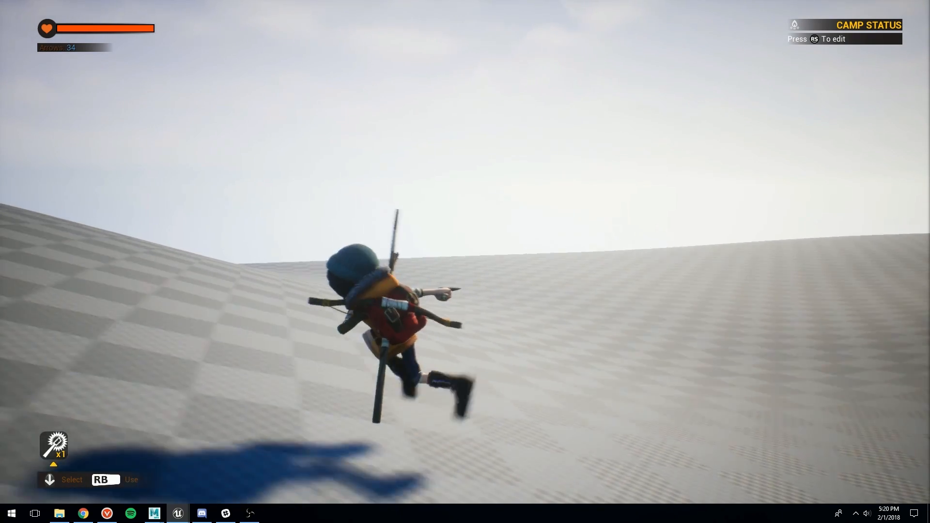
# Run the Scout character in-game across the grey checkered test slope
pyautogui.click(154, 514)
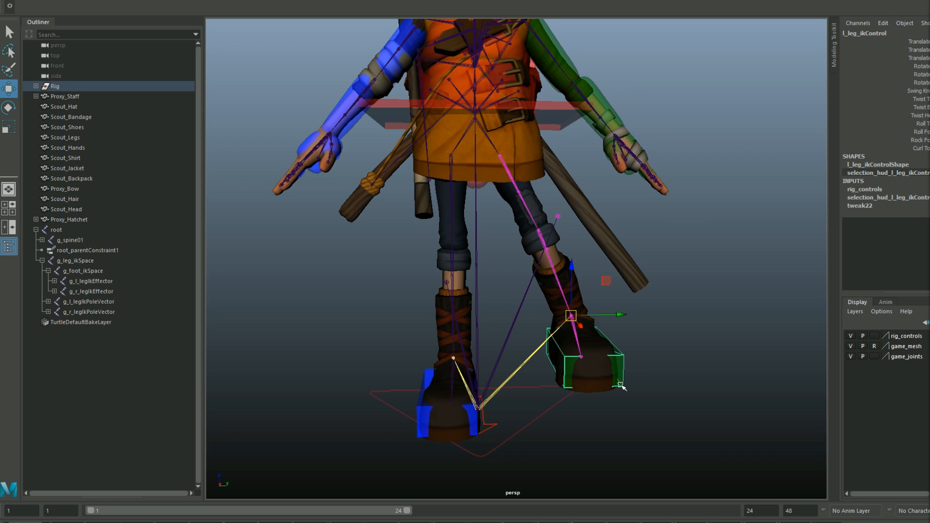
# Lift the left foot off the ground with l_leg_ikControl and move it outward, bending the knee
pyautogui.moveTo(570, 315); pyautogui.dragTo(589, 262)
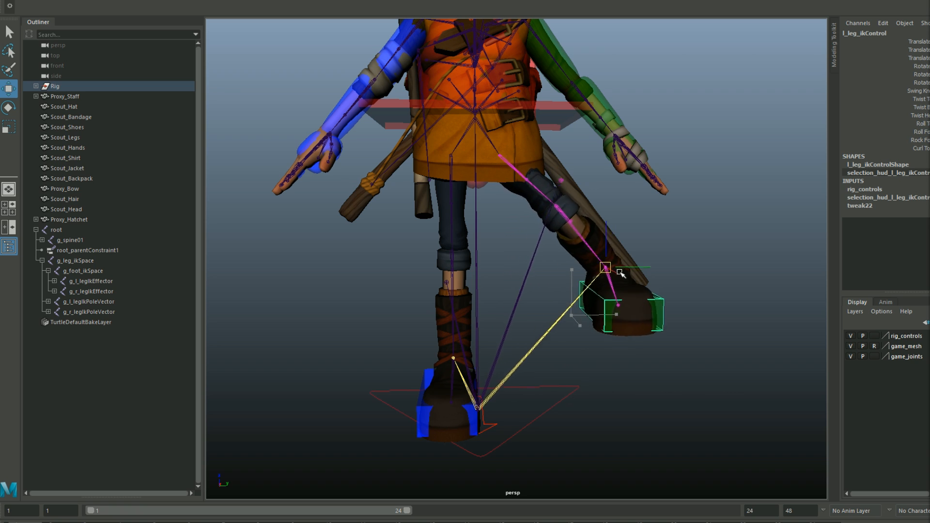
pyautogui.moveTo(604, 269); pyautogui.dragTo(548, 331)
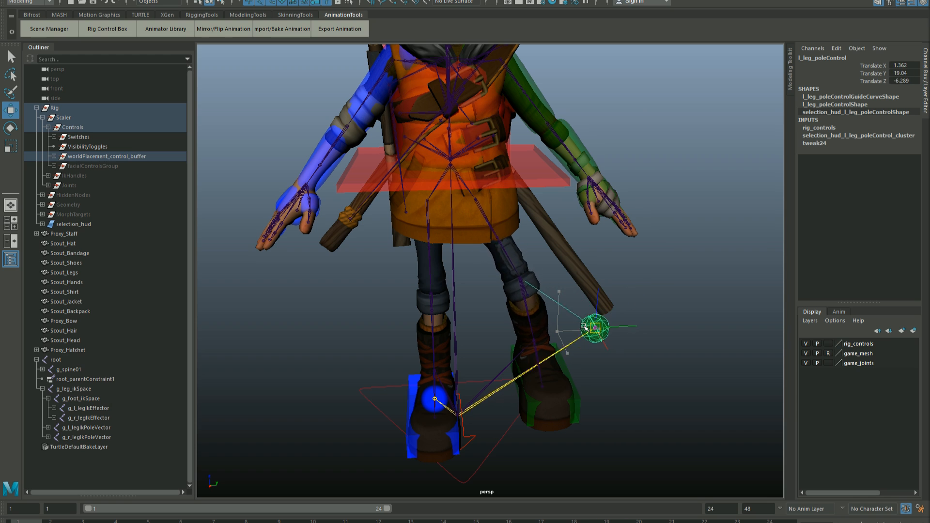
# Swing the left knee outward and re-aim the right knee using the leg pole controls
pyautogui.moveTo(593, 327); pyautogui.dragTo(671, 338)
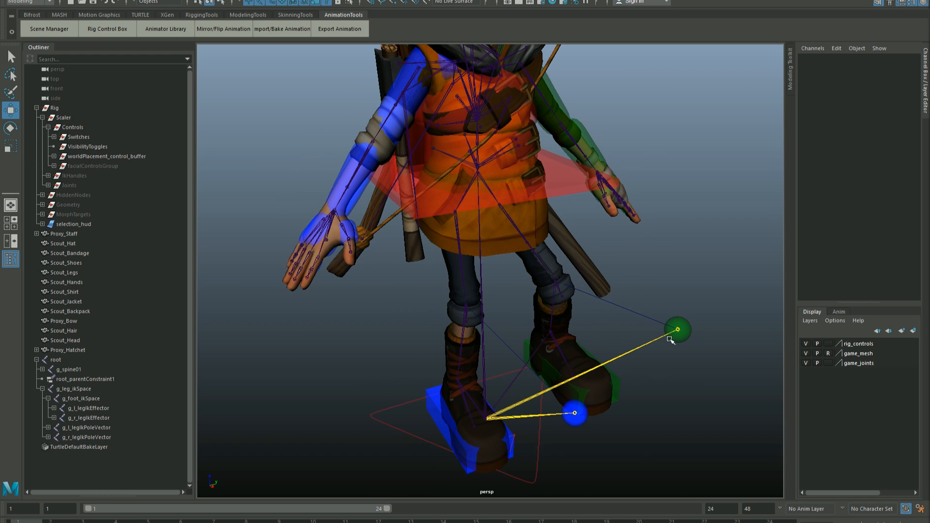
pyautogui.moveTo(581, 422)
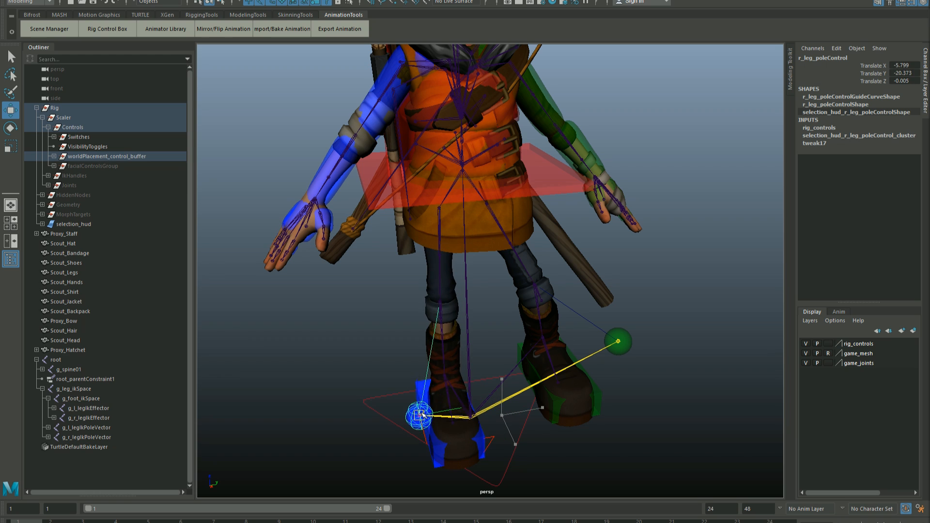
pyautogui.moveTo(419, 414); pyautogui.dragTo(375, 397)
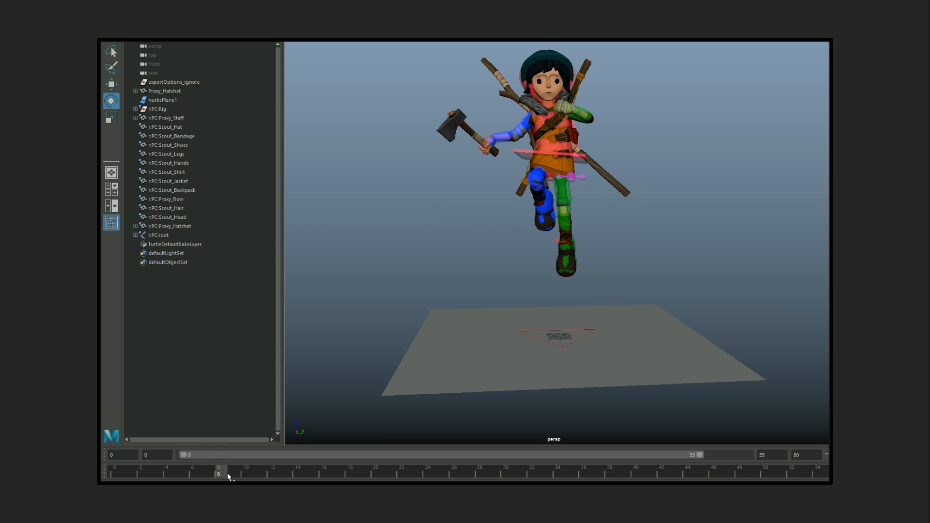
# Scrub the jump from frame 0 through 24, 37 and 43, mid-air to crouched landing
pyautogui.moveTo(220, 472); pyautogui.dragTo(438, 472)
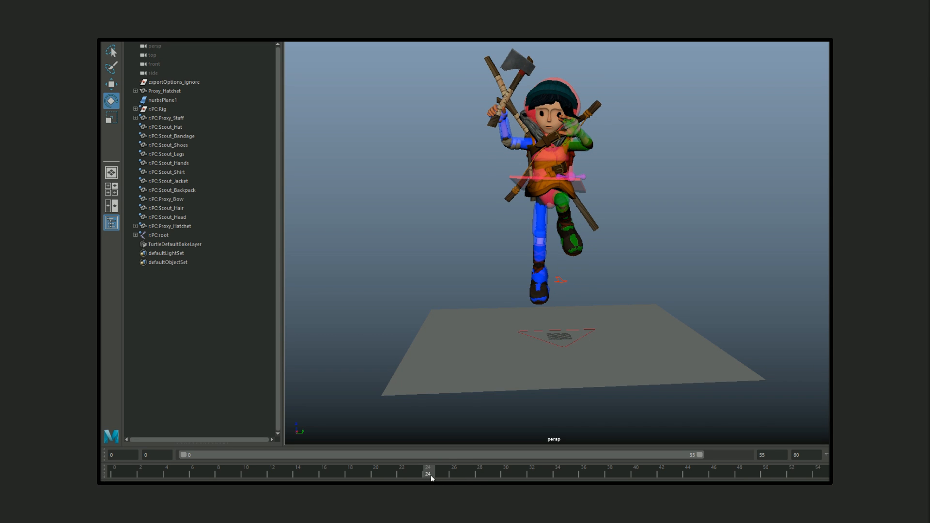
pyautogui.moveTo(431, 475); pyautogui.dragTo(519, 475)
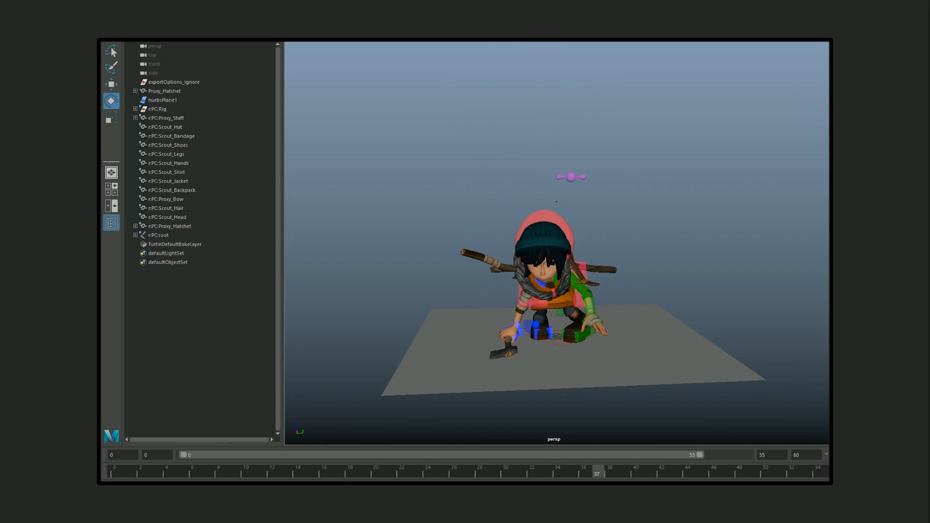
pyautogui.click(673, 472)
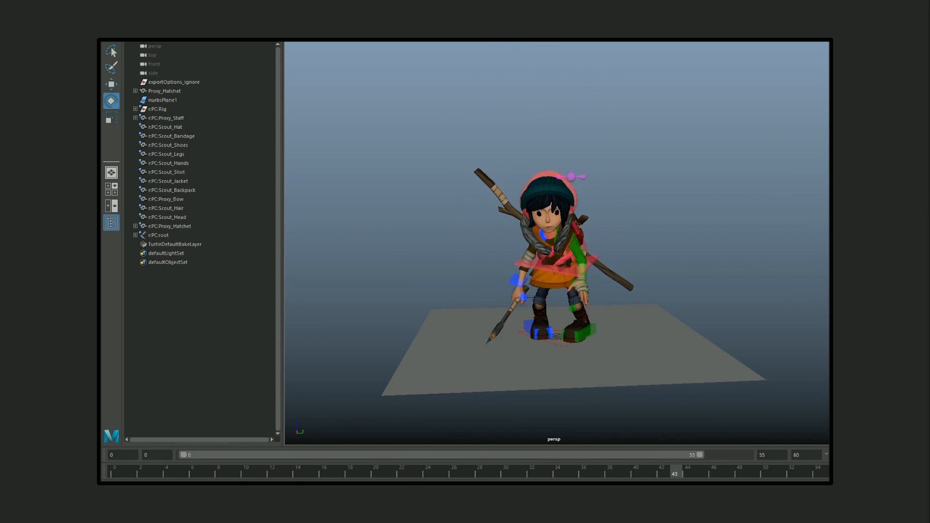
pyautogui.click(180, 472)
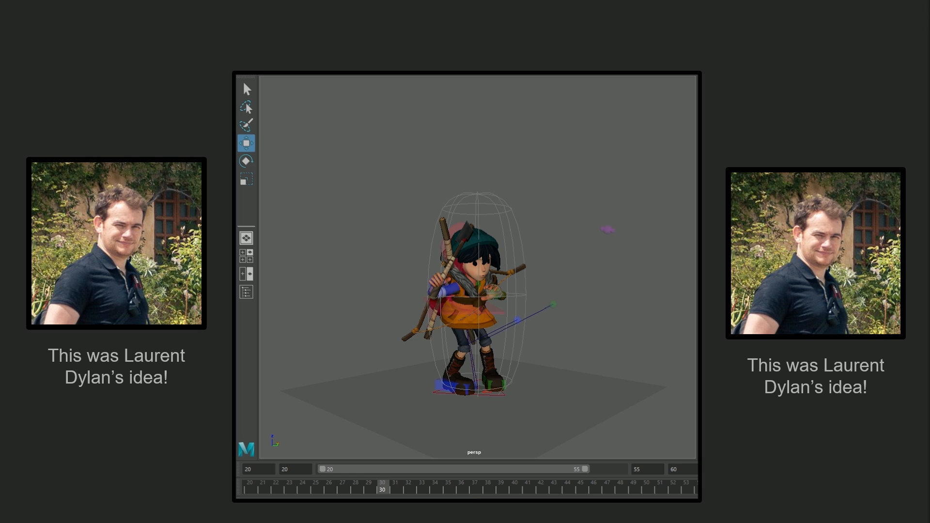
# Step between frames 24, 25, 30 and earlier to compare the airborne and landing poses
pyautogui.click(302, 482)
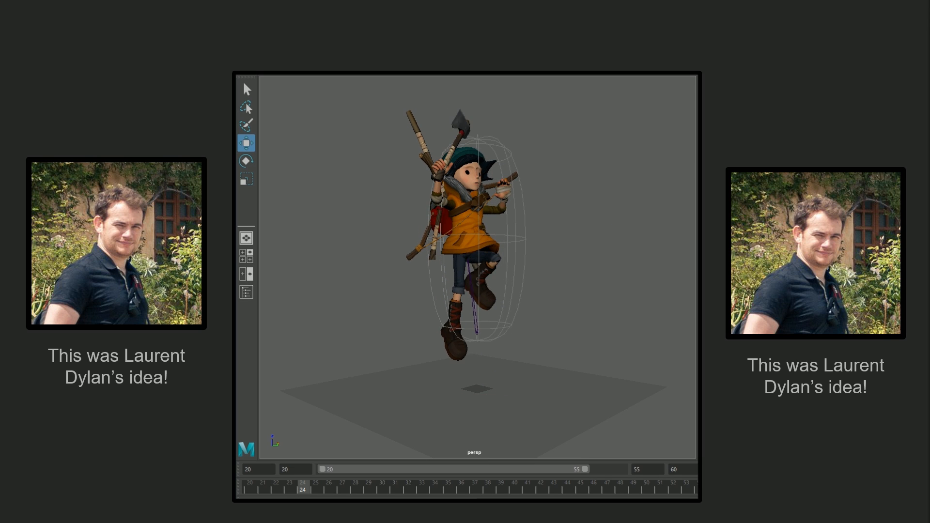
pyautogui.click(394, 488)
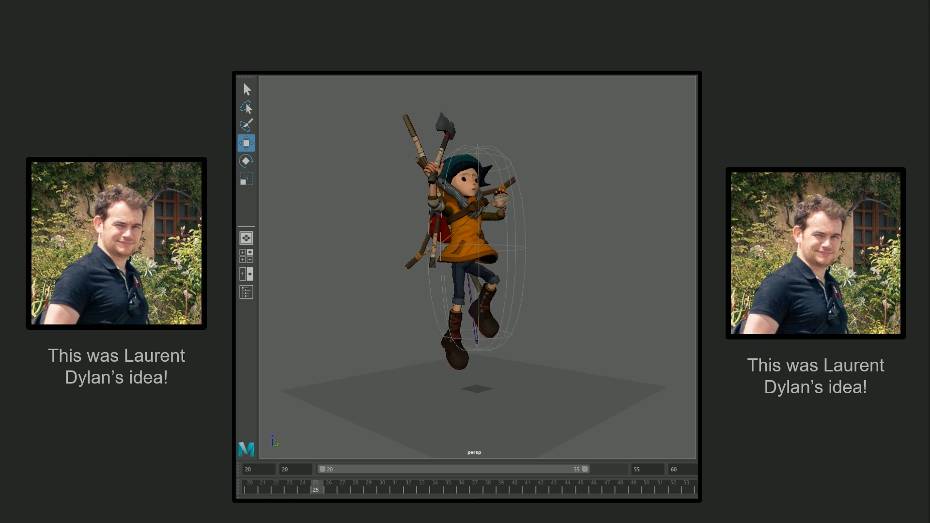
pyautogui.click(381, 490)
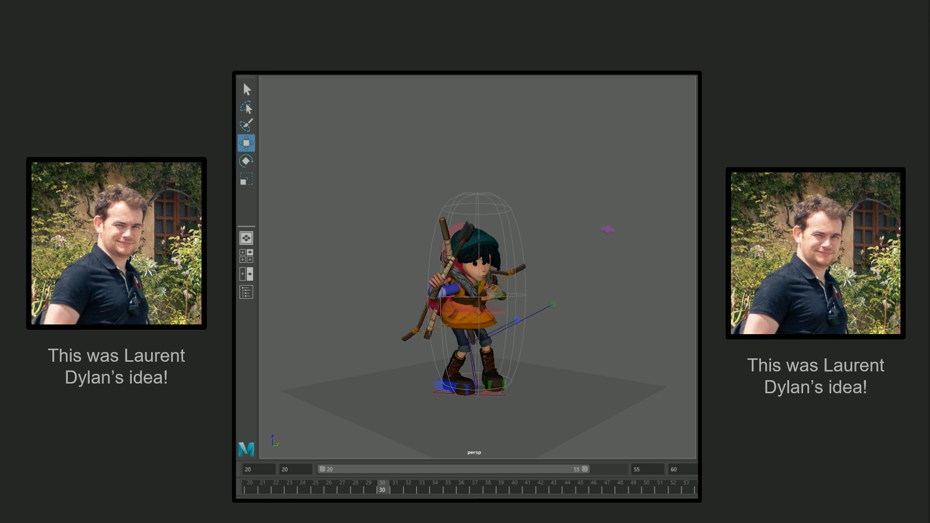
pyautogui.click(302, 485)
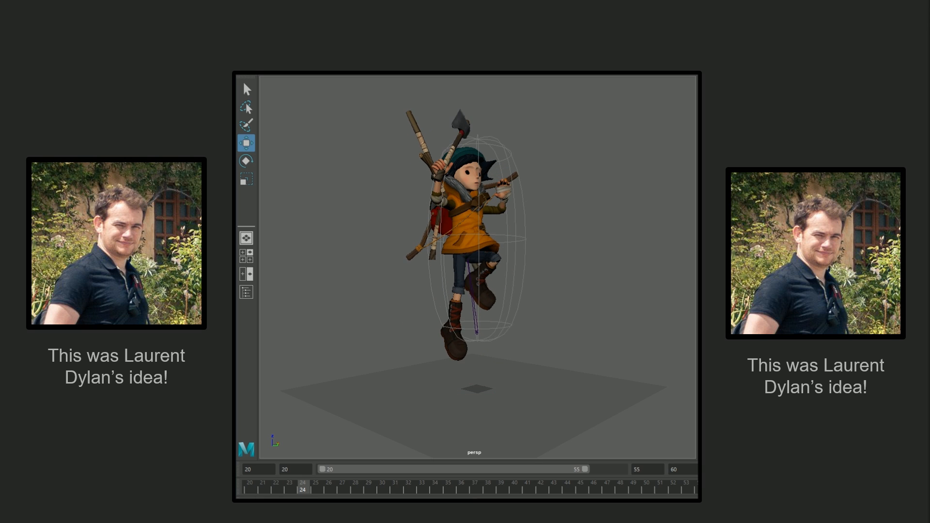
pyautogui.click(368, 490)
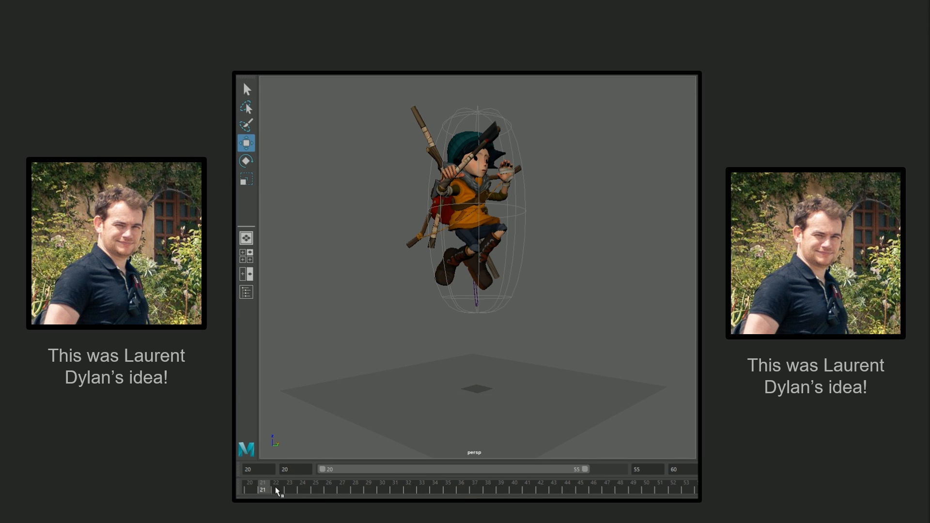
# Return to frame 20 and play through the jump into the landing inside the capsule
pyautogui.click(382, 490)
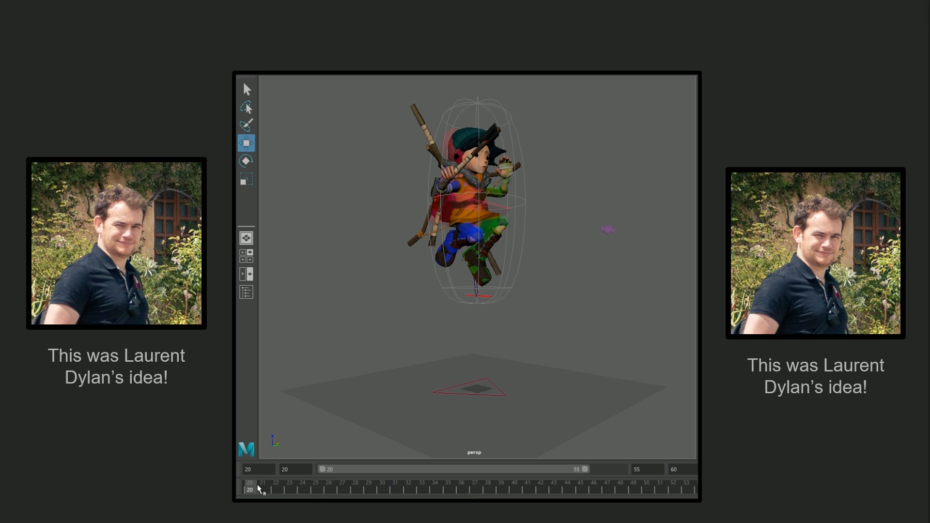
pyautogui.click(382, 486)
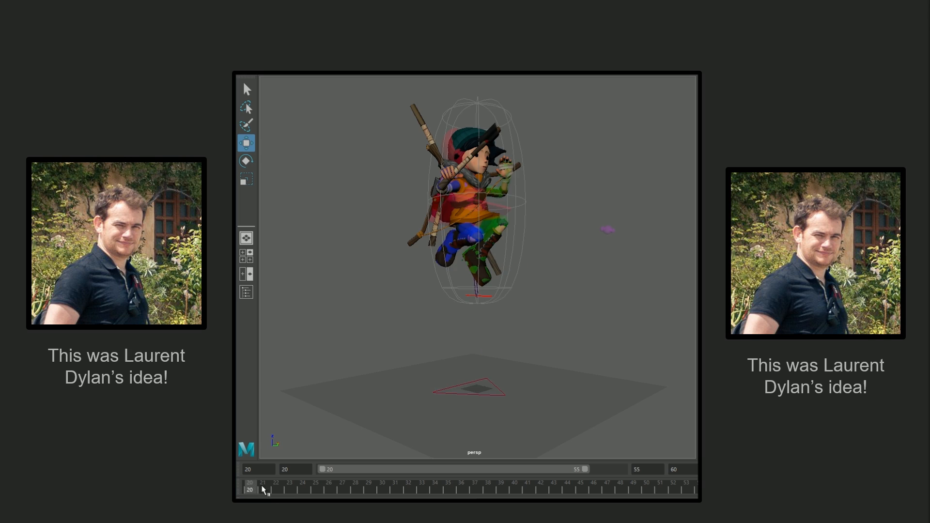
pyautogui.moveTo(265, 489); pyautogui.dragTo(382, 488)
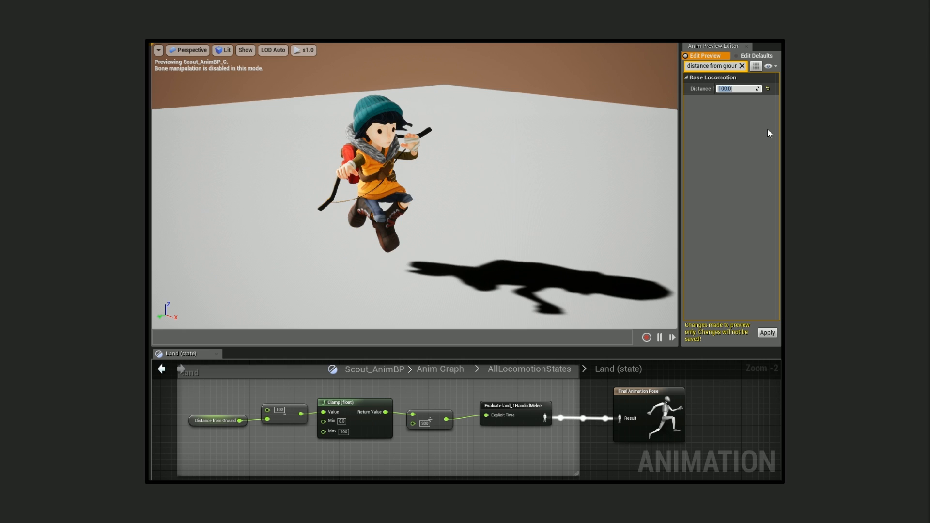
# Set preview Distance from Ground to 82.6, then 100.0, then drag it up to about 119.4 for the airborne pose
pyautogui.write('82.600006')
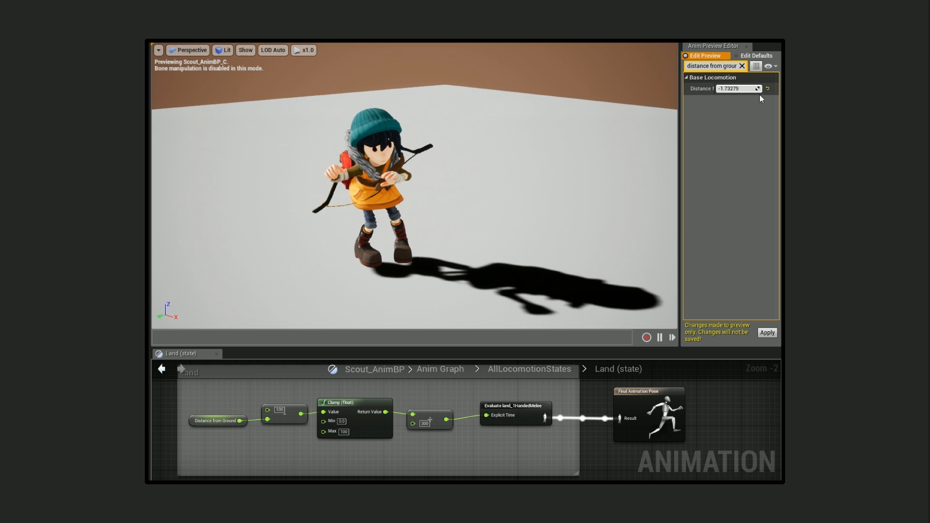
pyautogui.click(736, 88)
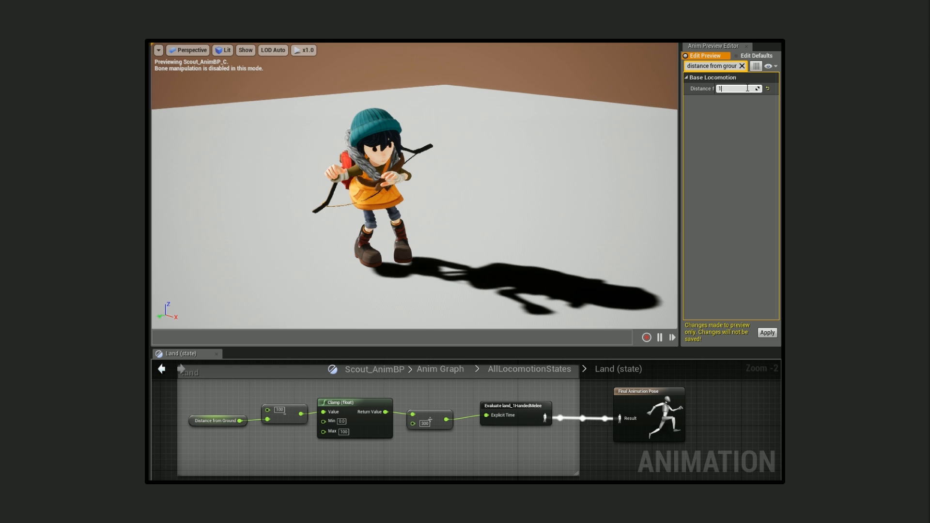
pyautogui.write('100.0')
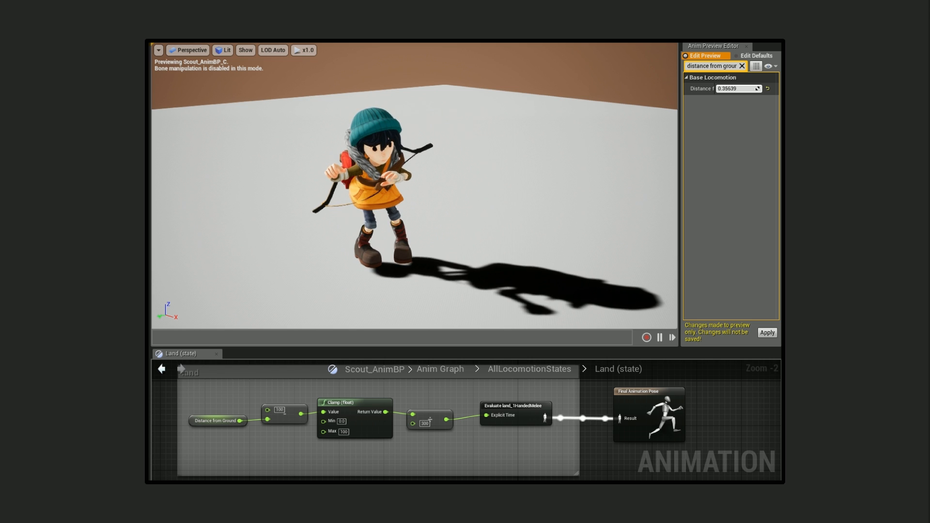
pyautogui.moveTo(738, 88); pyautogui.dragTo(757, 88)
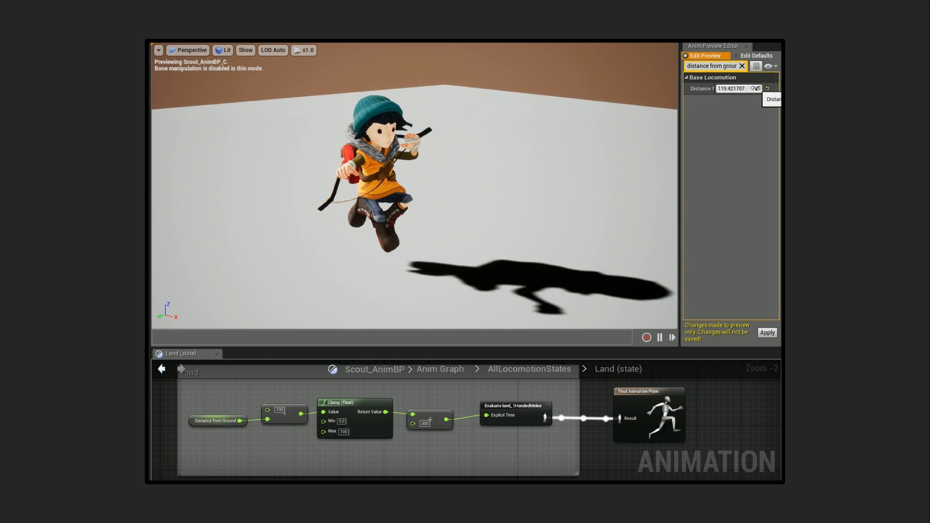